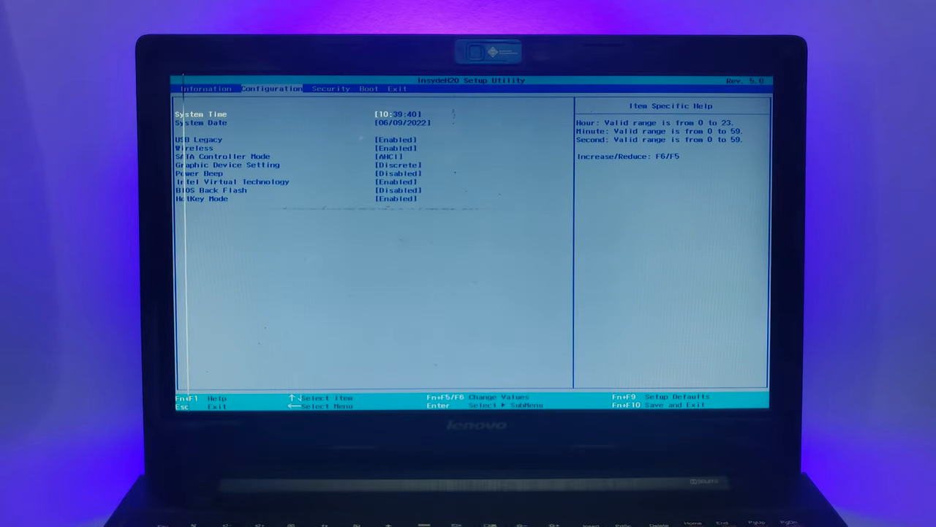
Step: Leave the InsydeH2O BIOS and start the install from the Windows 8 Setup screen
{"action": "left_click", "coordinate": [369, 89]}
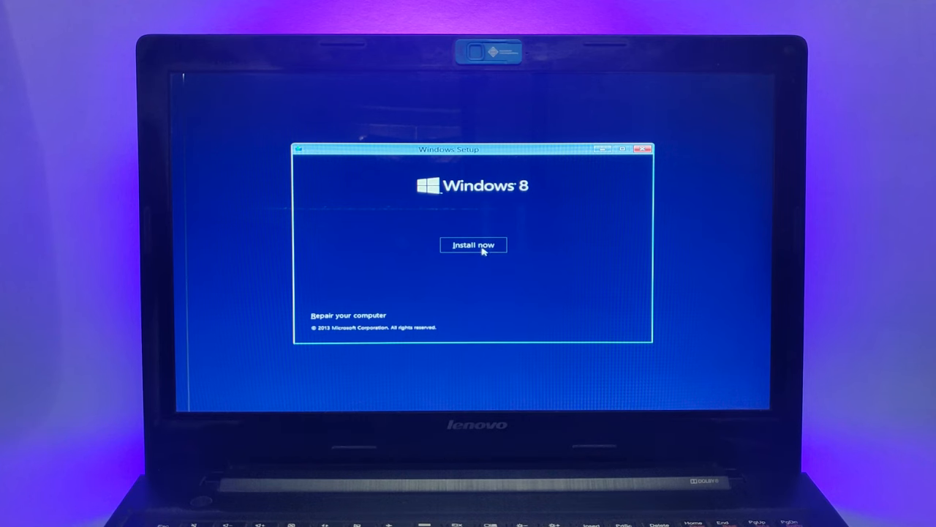
{"action": "left_click", "coordinate": [473, 245]}
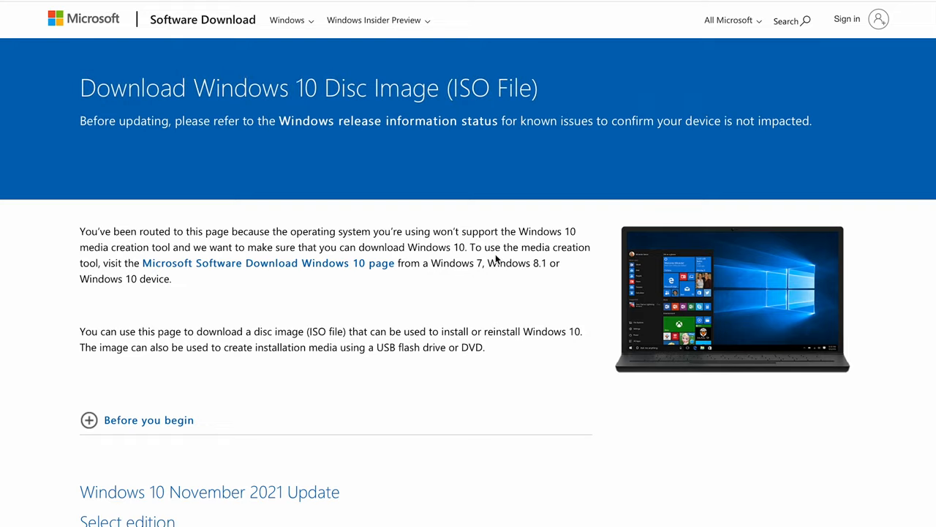
Step: Confirm Windows 10 (multi-edition ISO) with English (United States) as the product language
{"action": "scroll", "scroll_direction": "down", "scroll_amount": 3}
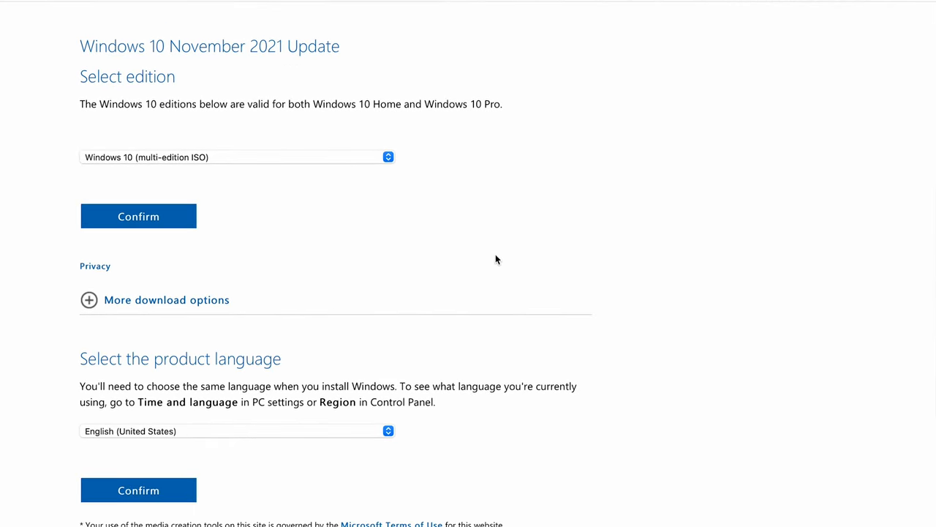
{"action": "left_click", "coordinate": [237, 157]}
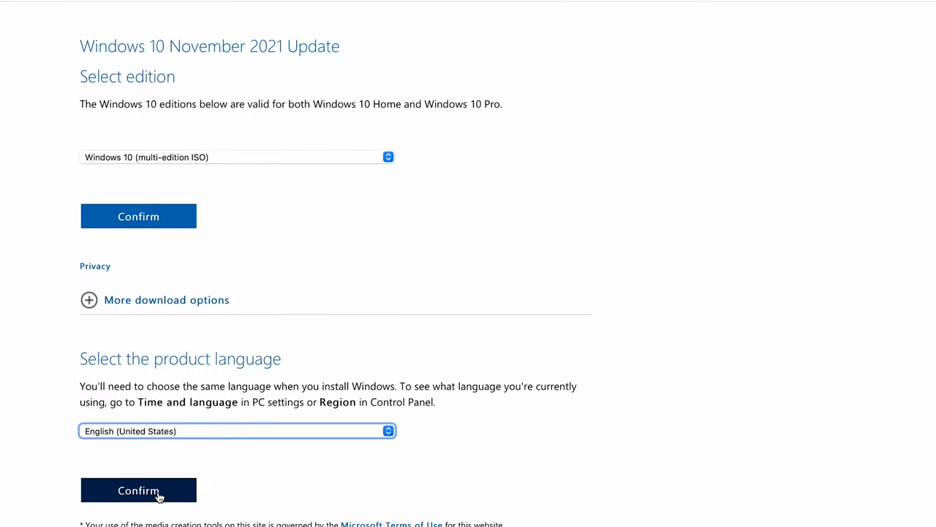
{"action": "left_click", "coordinate": [138, 490]}
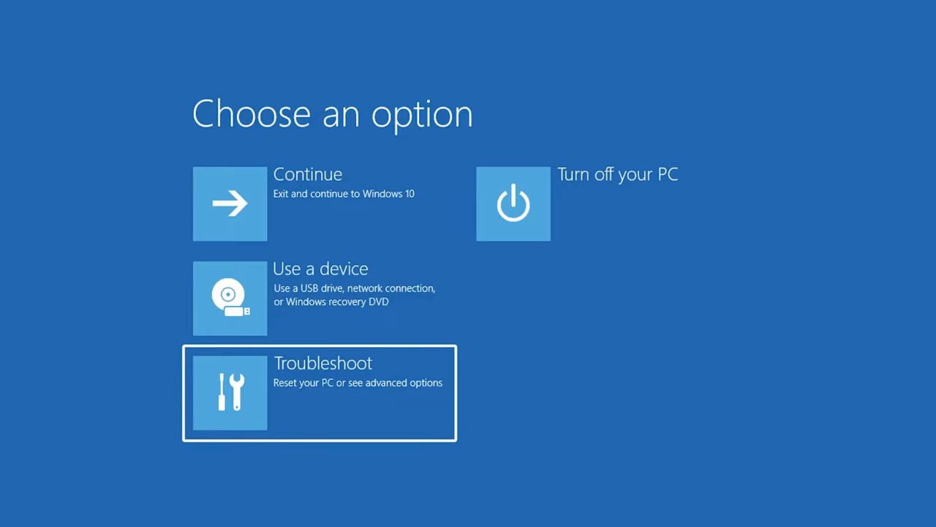
Step: Go into Troubleshoot from the Choose an option recovery screen
{"action": "left_click", "coordinate": [319, 393]}
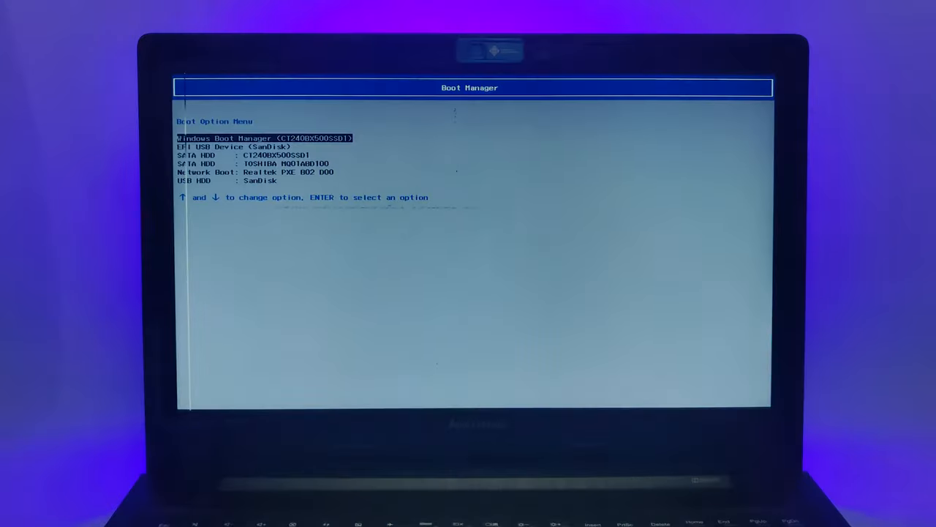
Step: Boot the laptop from the SanDisk USB device in the Boot Option Menu
{"action": "key", "text": "Return"}
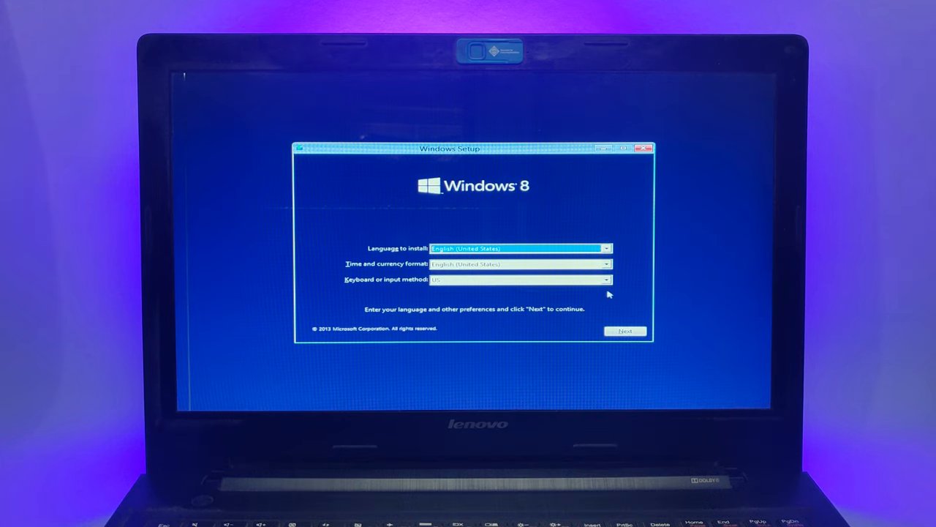
{"action": "mouse_move", "coordinate": [537, 258]}
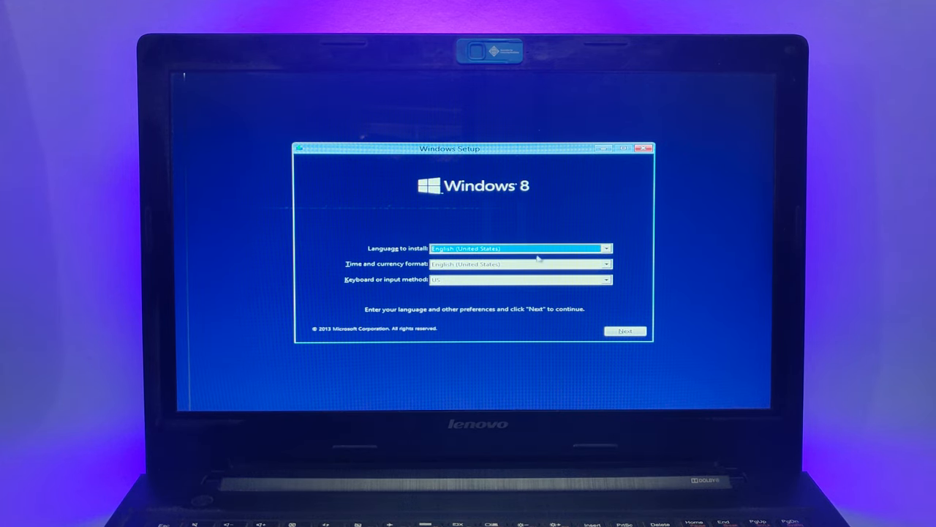
Step: Keep English (United States) language, time format and US keyboard and continue with Next
{"action": "left_click", "coordinate": [519, 264]}
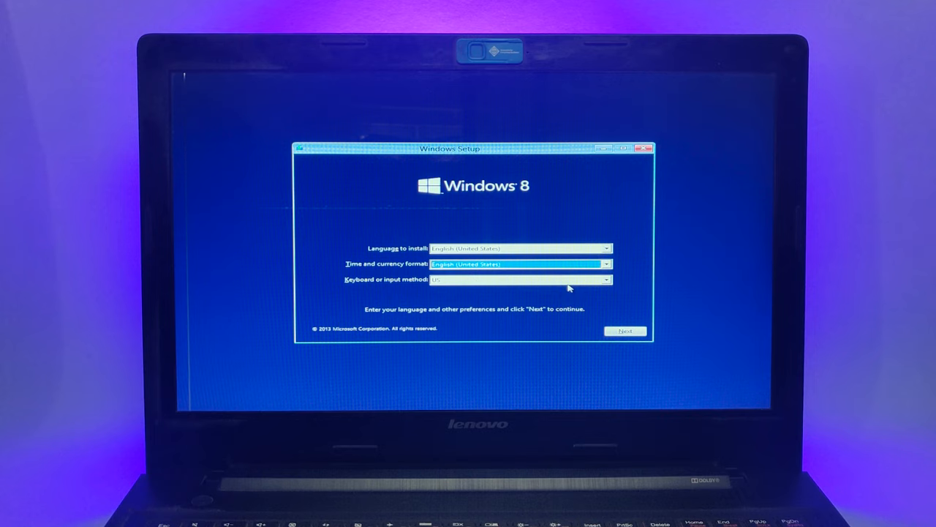
{"action": "left_click", "coordinate": [624, 331]}
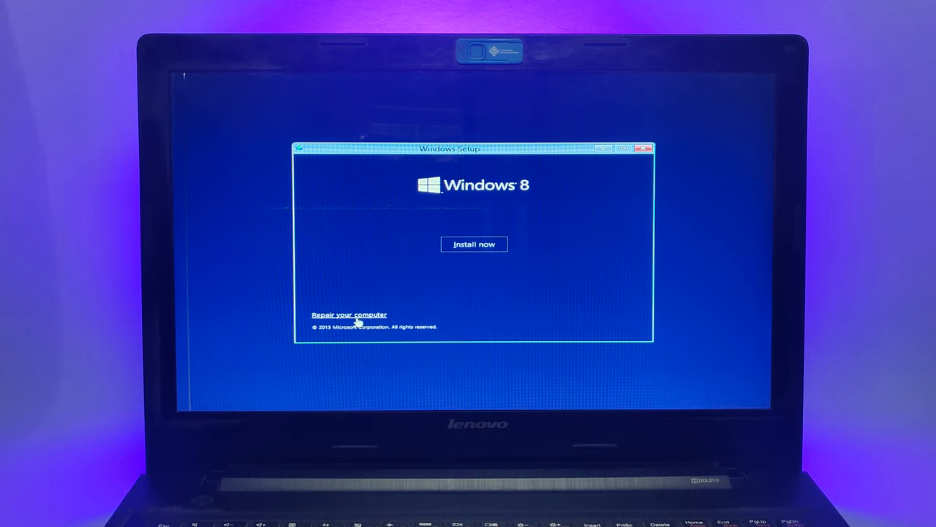
Step: Reach Command Prompt via Repair your computer, Troubleshoot and Advanced options
{"action": "left_click", "coordinate": [349, 314]}
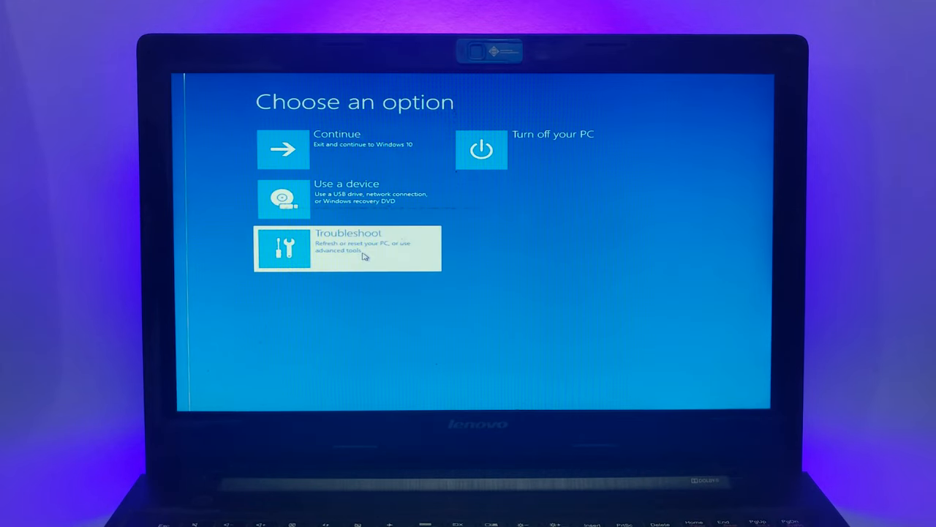
{"action": "left_click", "coordinate": [348, 248]}
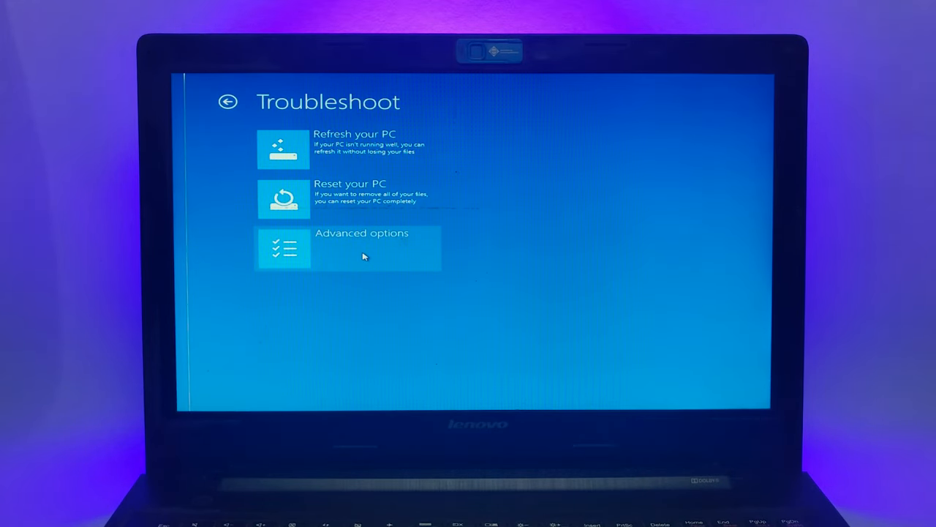
{"action": "left_click", "coordinate": [347, 248]}
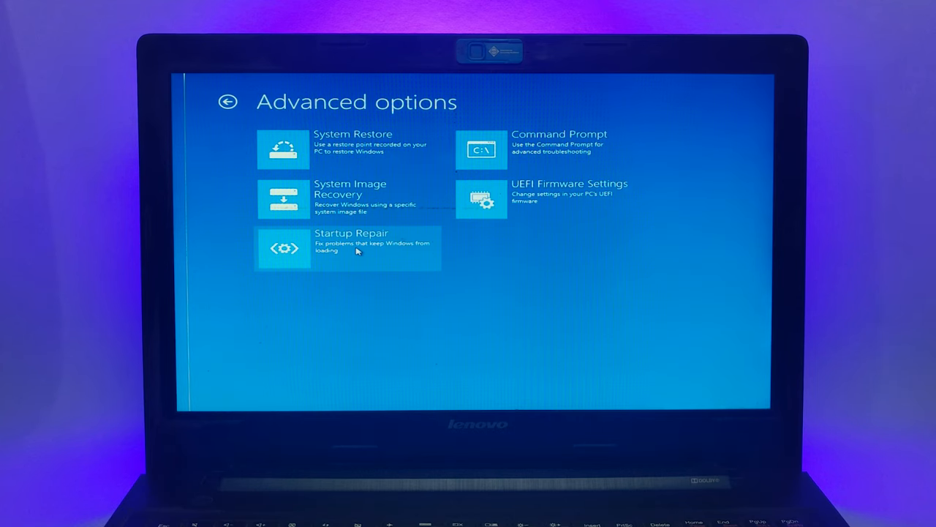
{"action": "mouse_move", "coordinate": [545, 149]}
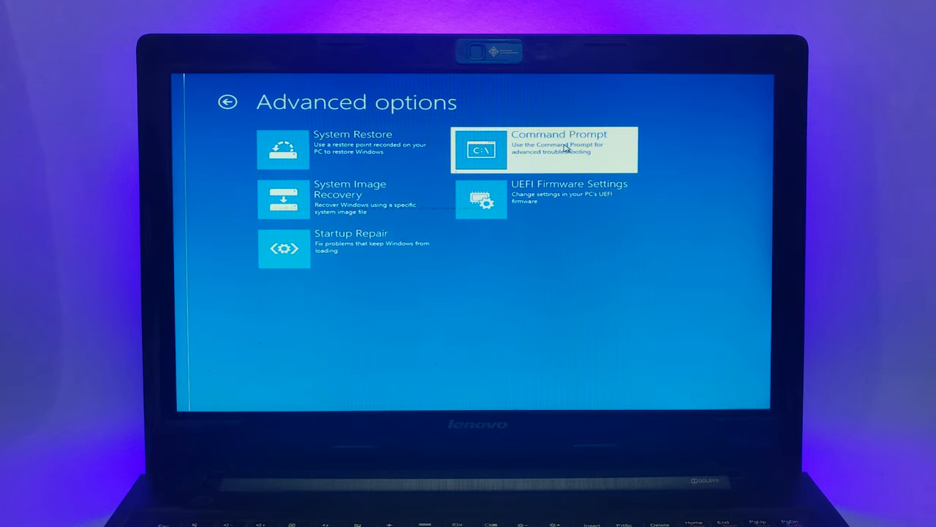
{"action": "left_click", "coordinate": [545, 149]}
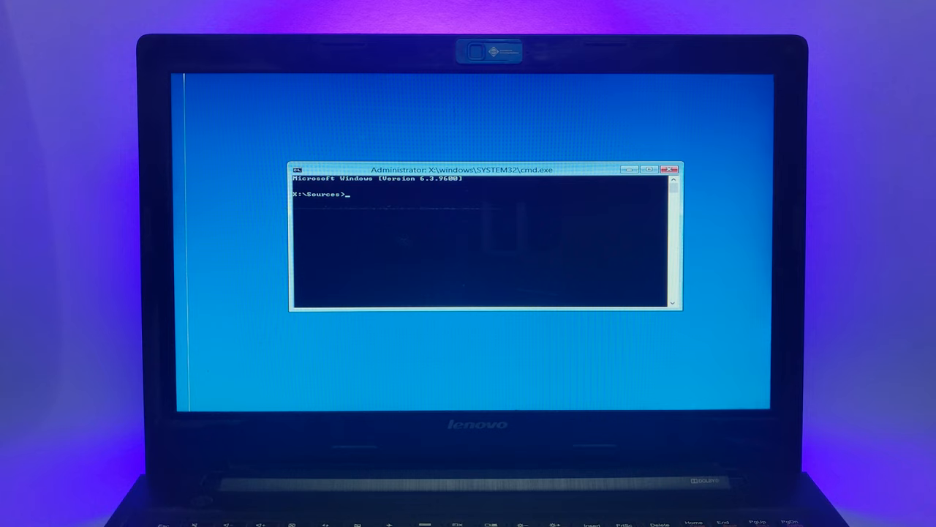
Step: Launch diskpart and run list volume to show all volumes with letters, sizes and status
{"action": "type", "text": "diskpart"}
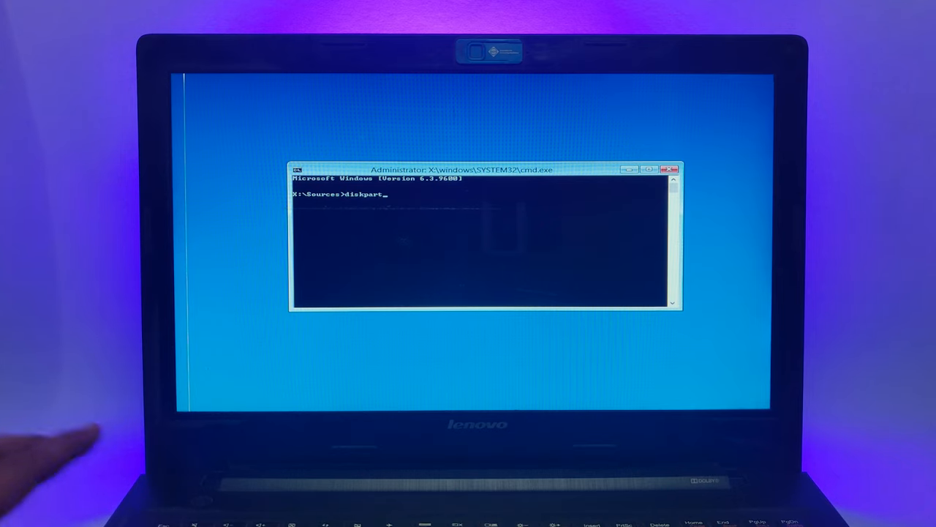
{"action": "key", "text": "Return"}
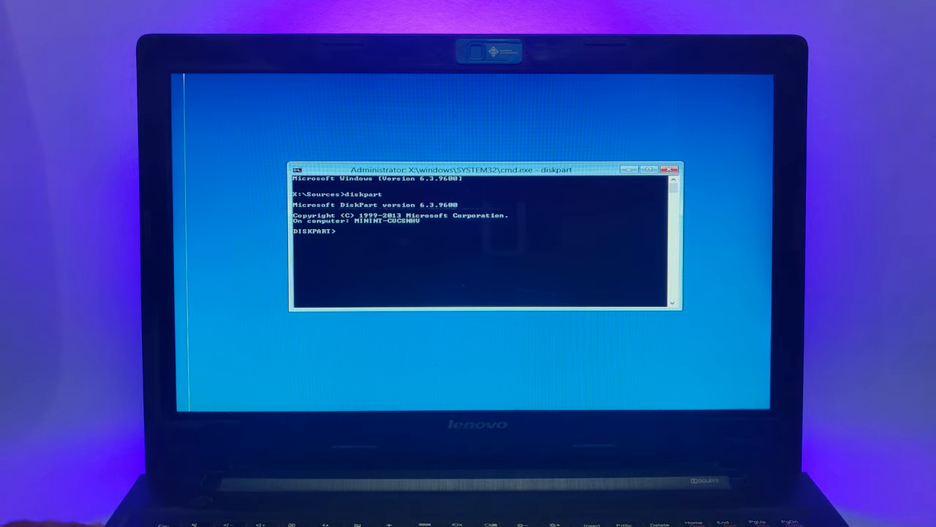
{"action": "type", "text": "list"}
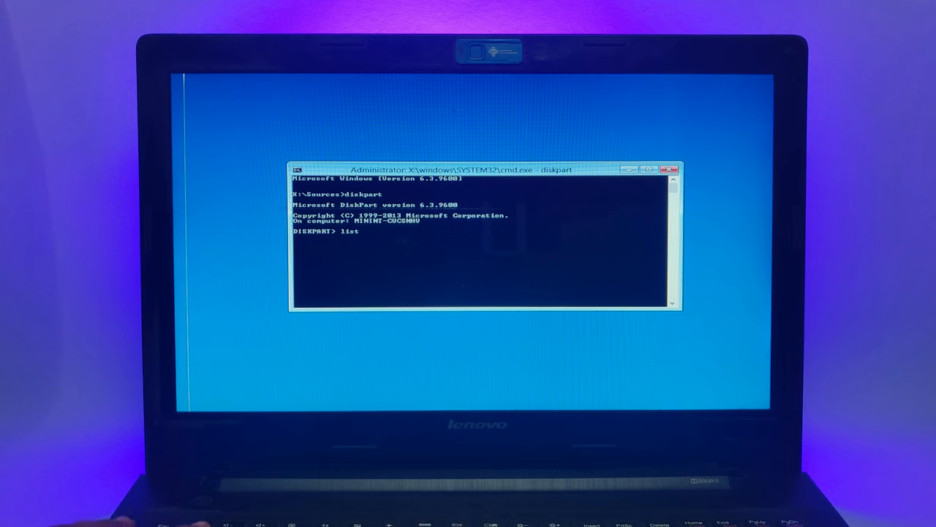
{"action": "type", "text": "volume"}
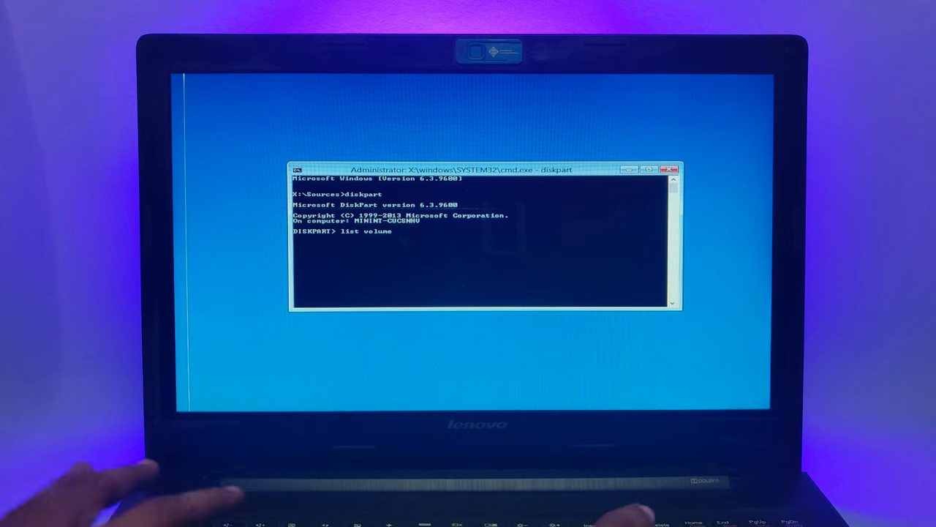
{"action": "key", "text": "Return"}
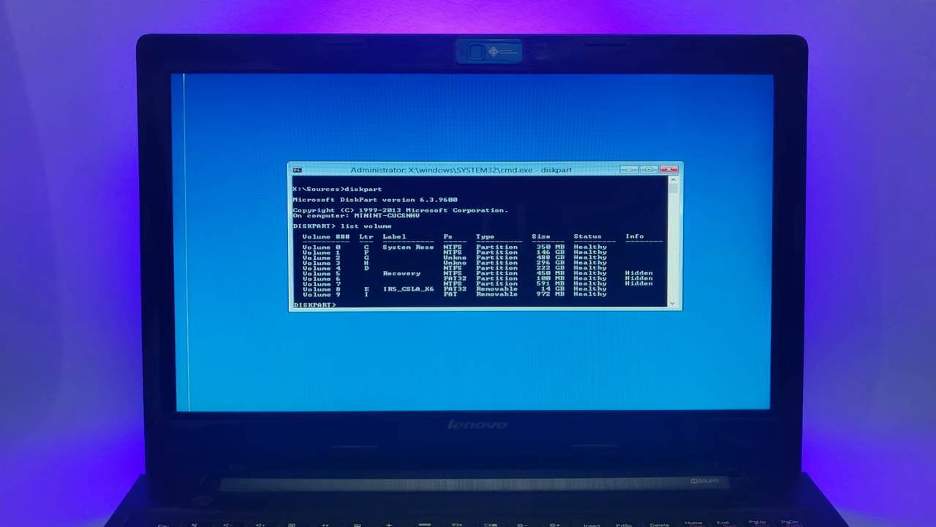
Step: Select volume 9 in DiskPart and quick-format it with format fs=ntfs quick
{"action": "type", "text": "select"}
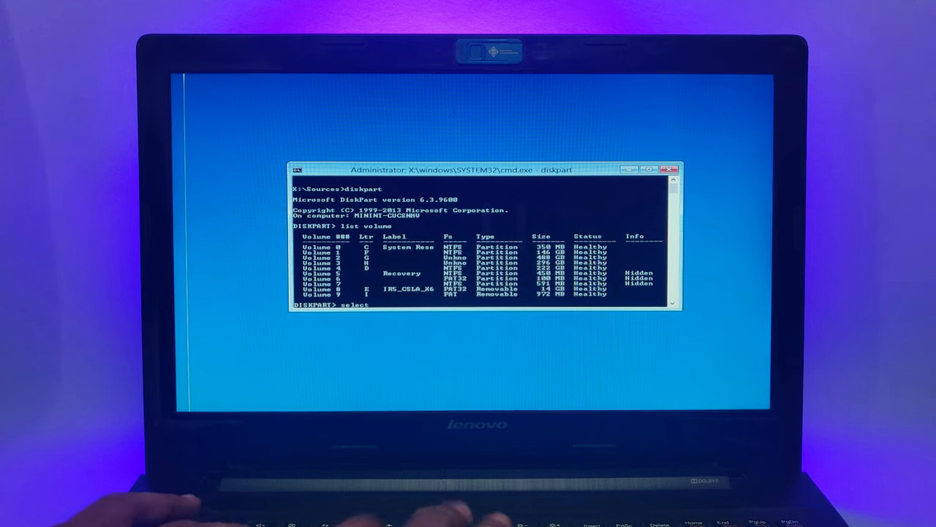
{"action": "type", "text": "volume"}
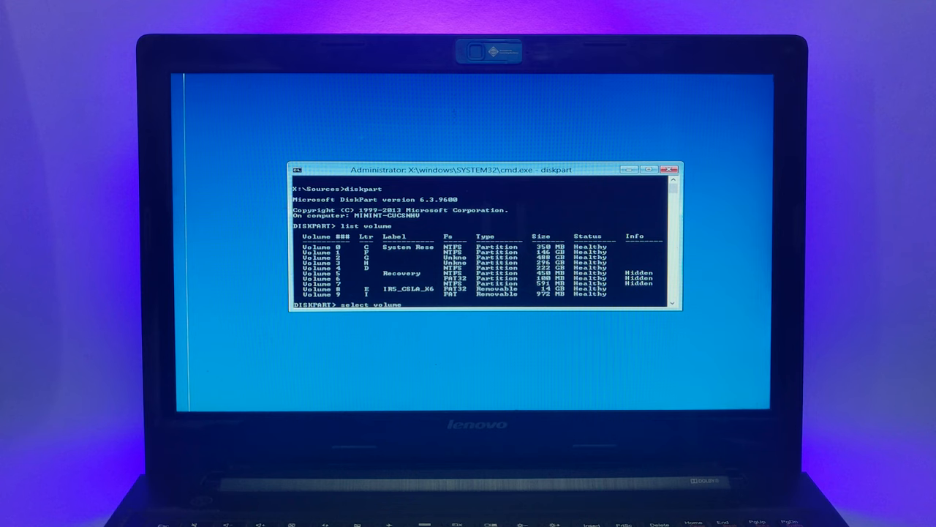
{"action": "type", "text": "9"}
{"action": "type", "text": "format fs="}
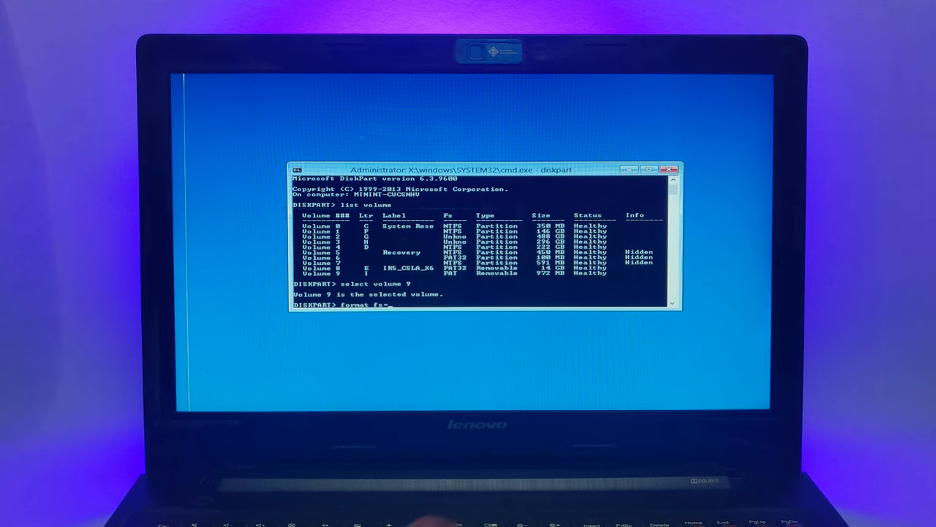
{"action": "type", "text": "ntfs"}
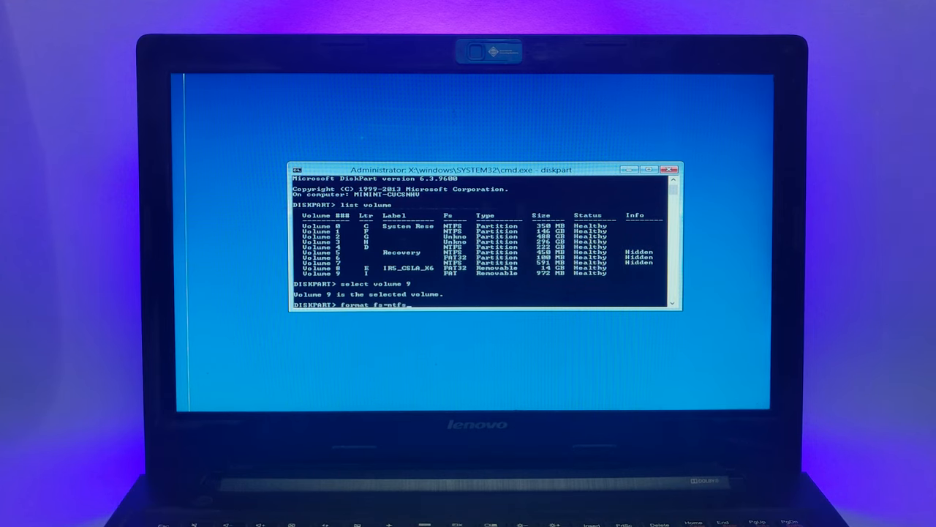
{"action": "type", "text": "quick"}
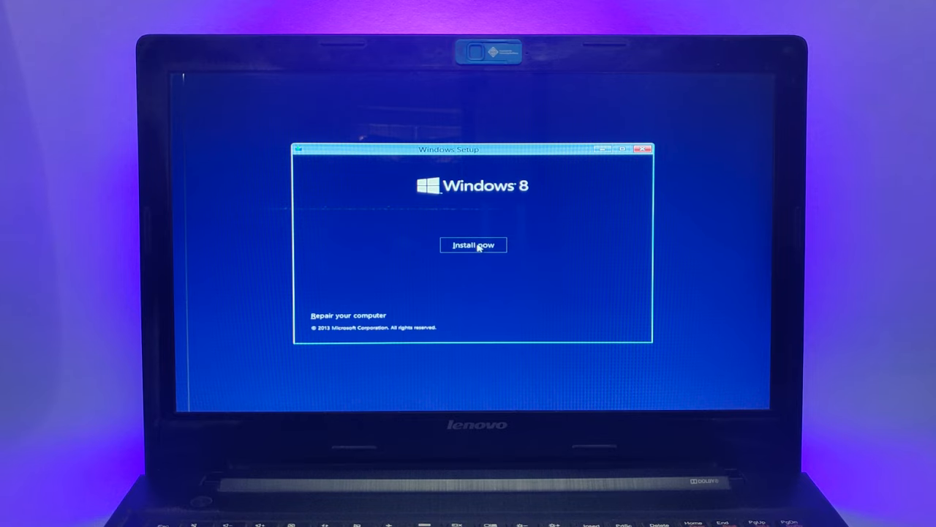
Step: Begin the installation with Install now on the Windows 8 Setup screen
{"action": "left_click", "coordinate": [473, 245]}
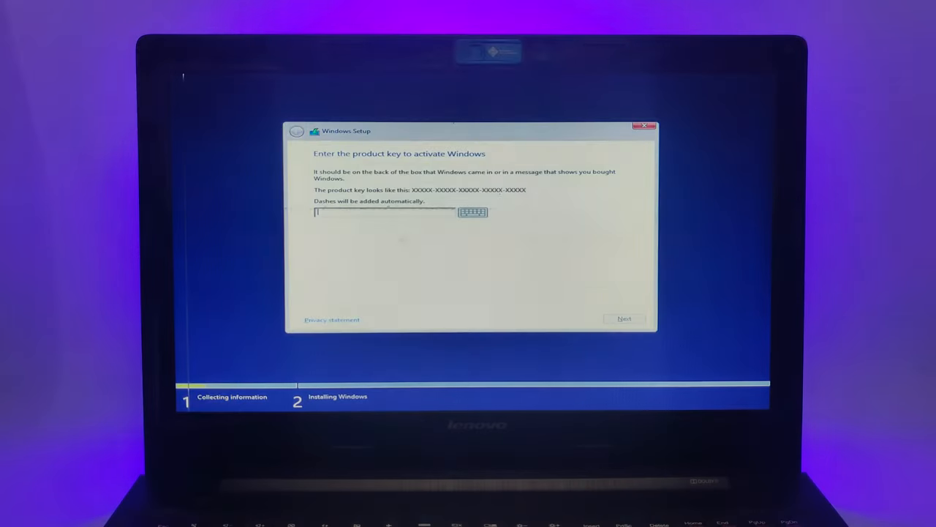
Step: Skip the product key, accept the license terms and continue to the partition list
{"action": "left_click", "coordinate": [624, 318]}
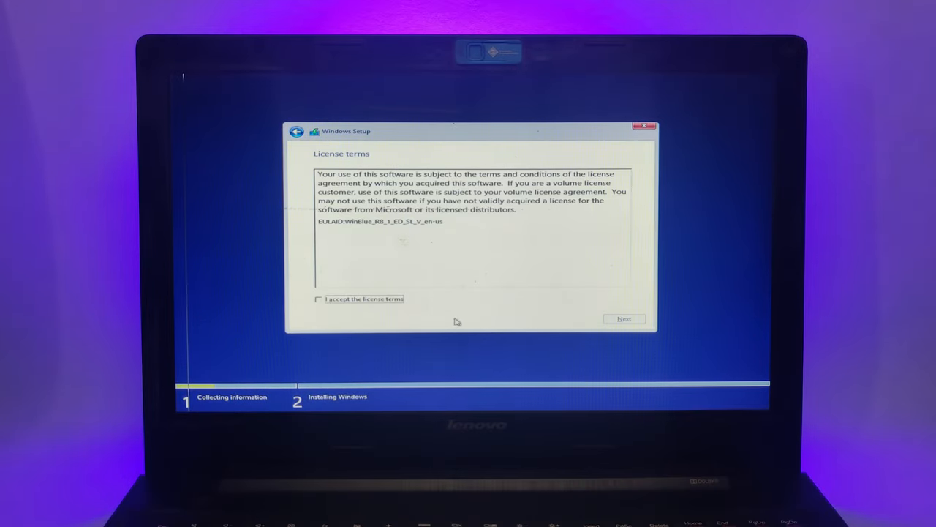
{"action": "left_click", "coordinate": [318, 299]}
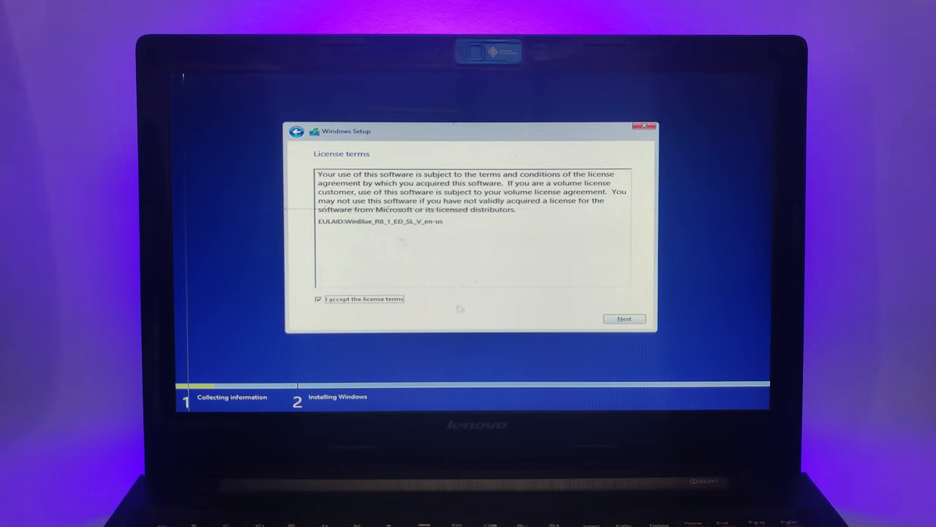
{"action": "left_click", "coordinate": [623, 319]}
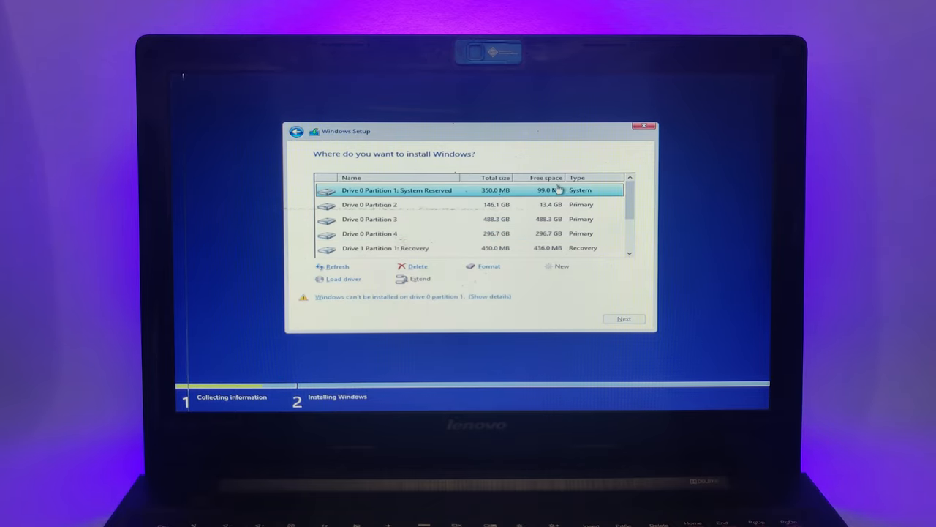
{"action": "mouse_move", "coordinate": [391, 191]}
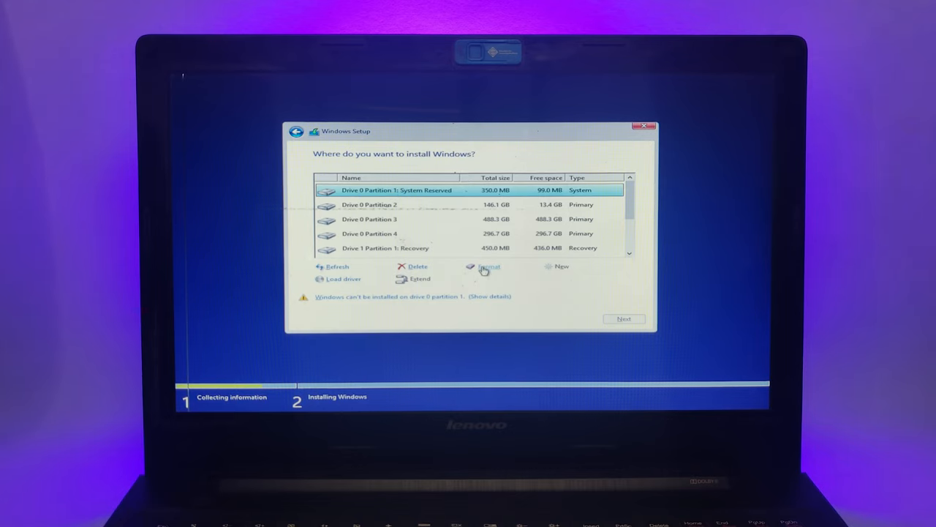
Step: Format Drive 0 Partition 1, the System Reserved partition
{"action": "left_click", "coordinate": [489, 266]}
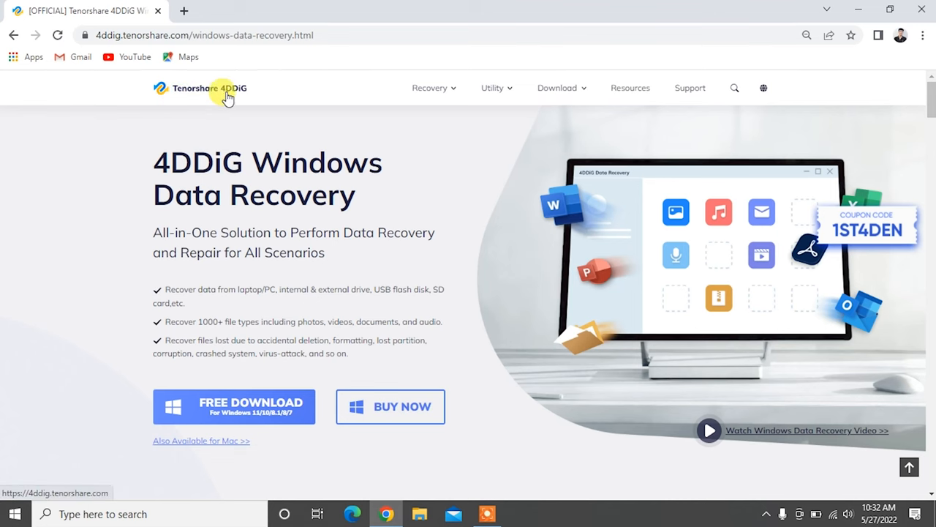
{"action": "double_click", "coordinate": [200, 163]}
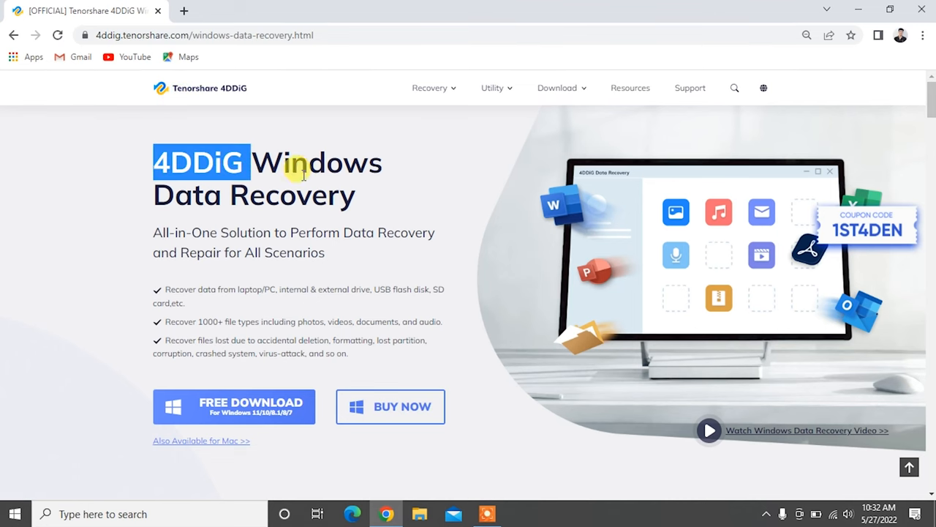
{"action": "mouse_move", "coordinate": [136, 226]}
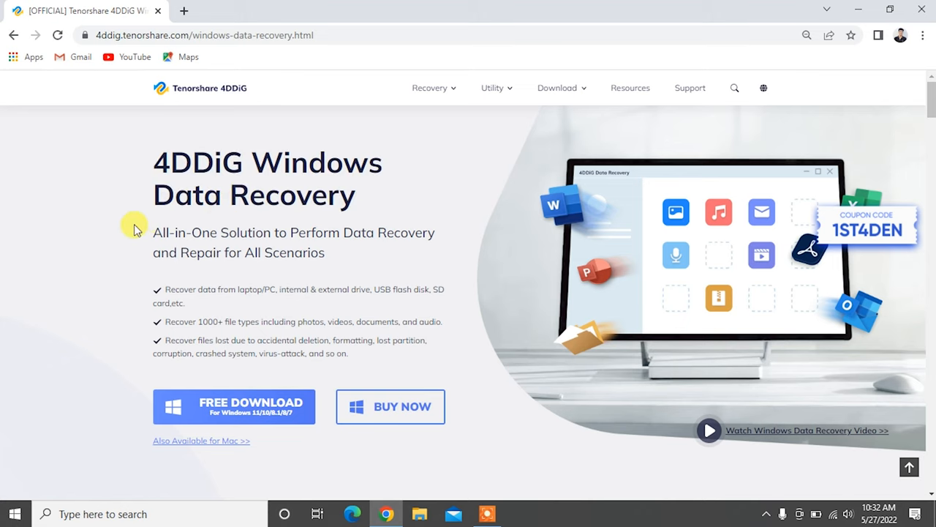
{"action": "left_click_drag", "start_coordinate": [153, 232], "coordinate": [333, 253]}
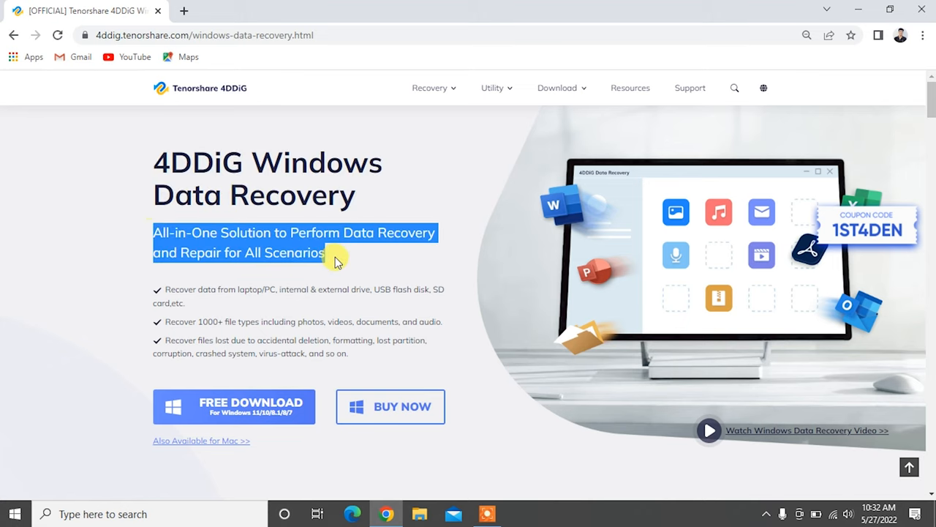
{"action": "scroll", "scroll_direction": "down", "scroll_amount": 3}
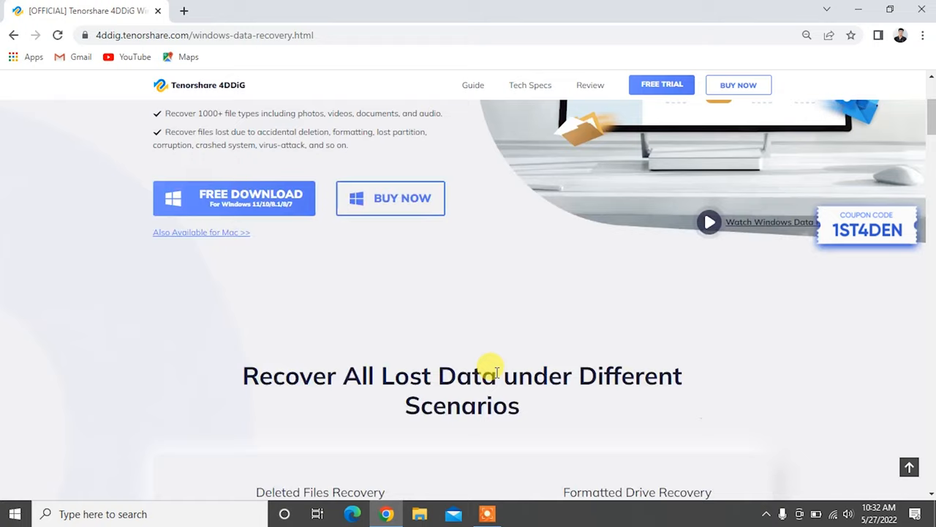
{"action": "scroll", "scroll_direction": "down", "scroll_amount": 3}
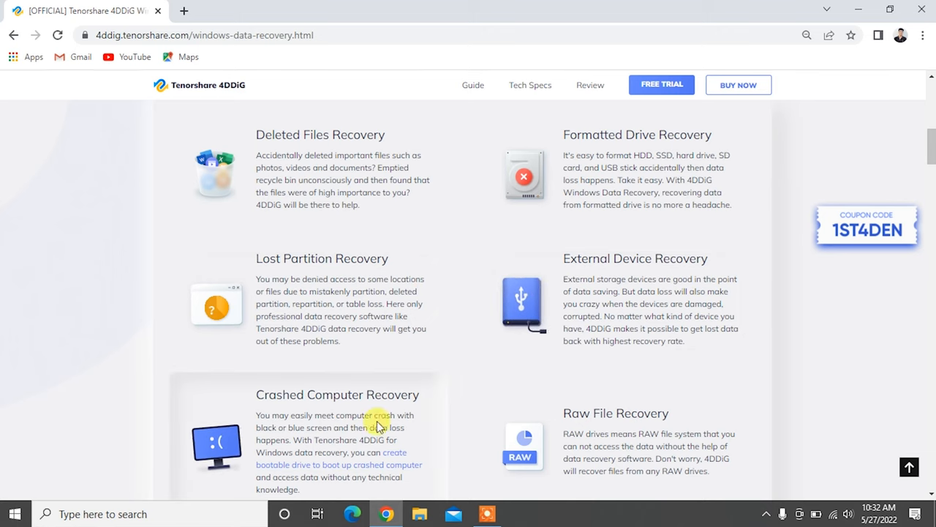
{"action": "scroll", "scroll_direction": "down", "scroll_amount": 3}
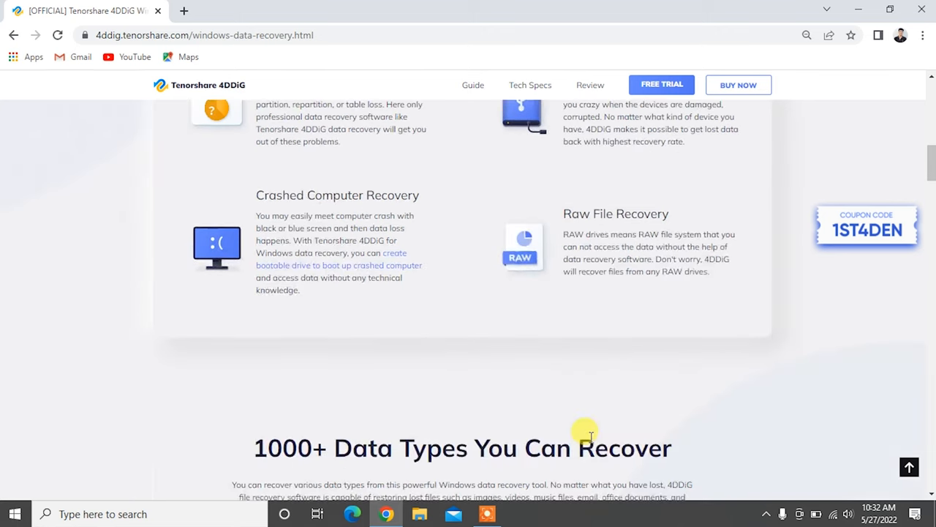
{"action": "scroll", "scroll_direction": "down", "scroll_amount": 3}
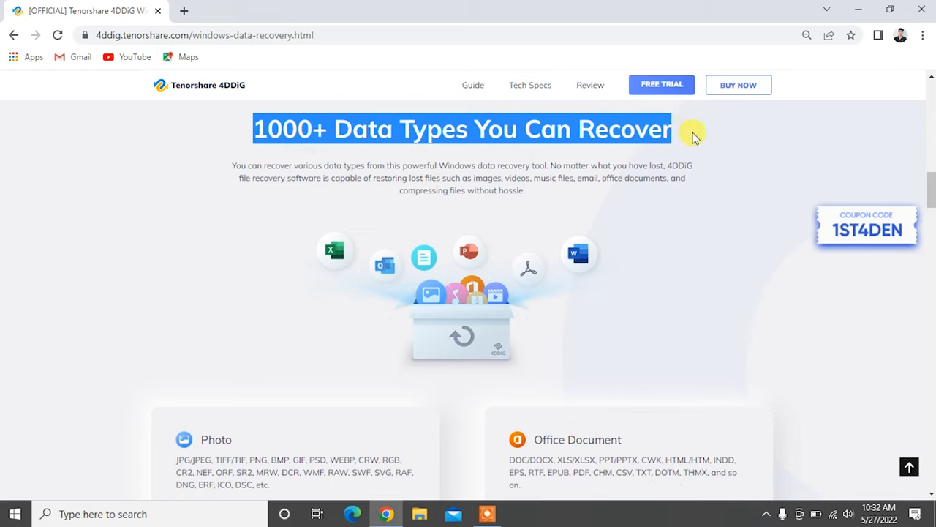
{"action": "scroll", "scroll_direction": "down", "scroll_amount": 3}
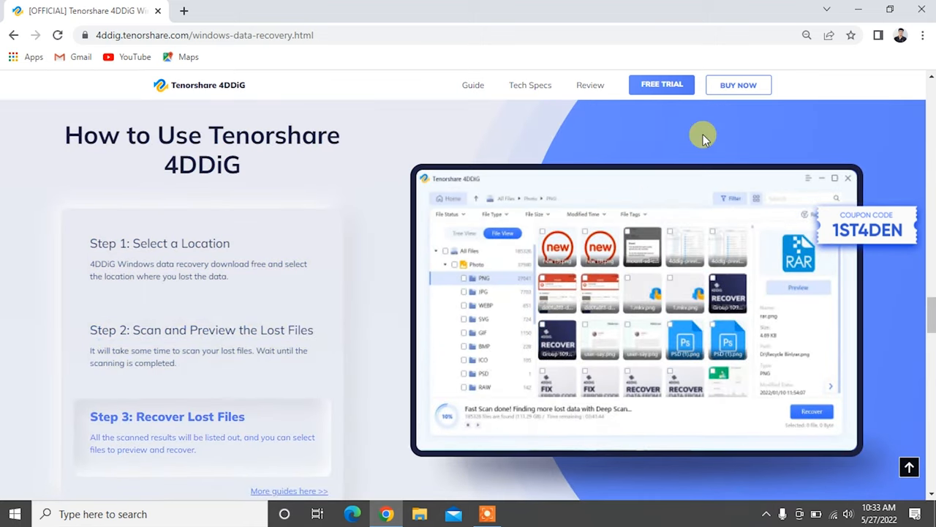
{"action": "left_click", "coordinate": [661, 85]}
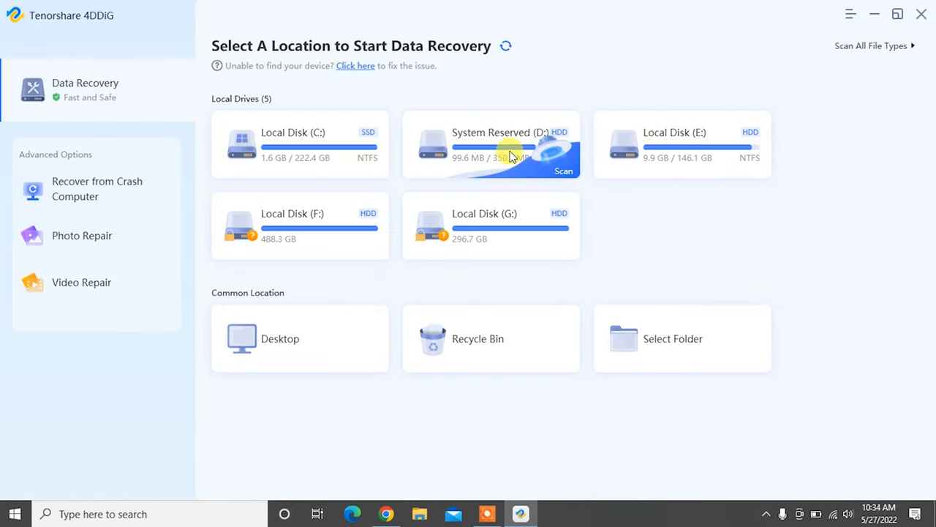
{"action": "mouse_move", "coordinate": [370, 172]}
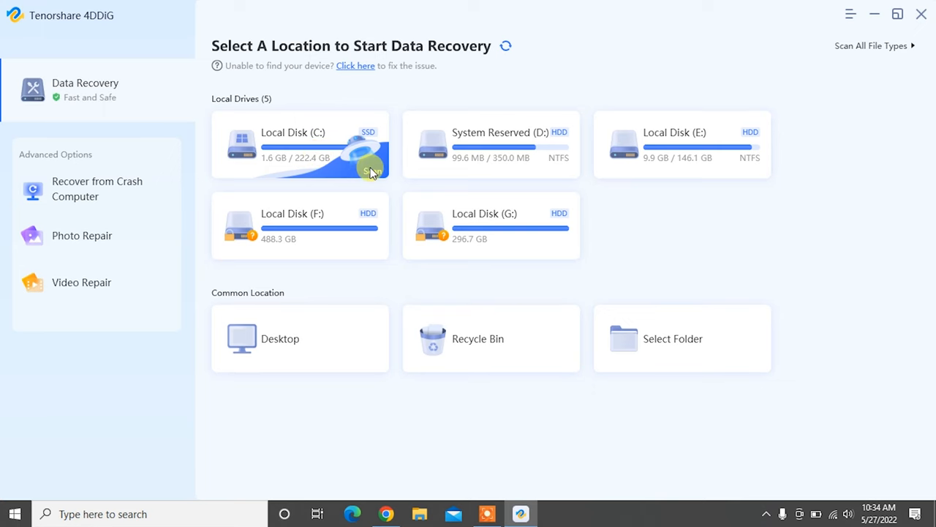
Step: Start scanning Local Disk (C:) for lost files
{"action": "left_click", "coordinate": [299, 144]}
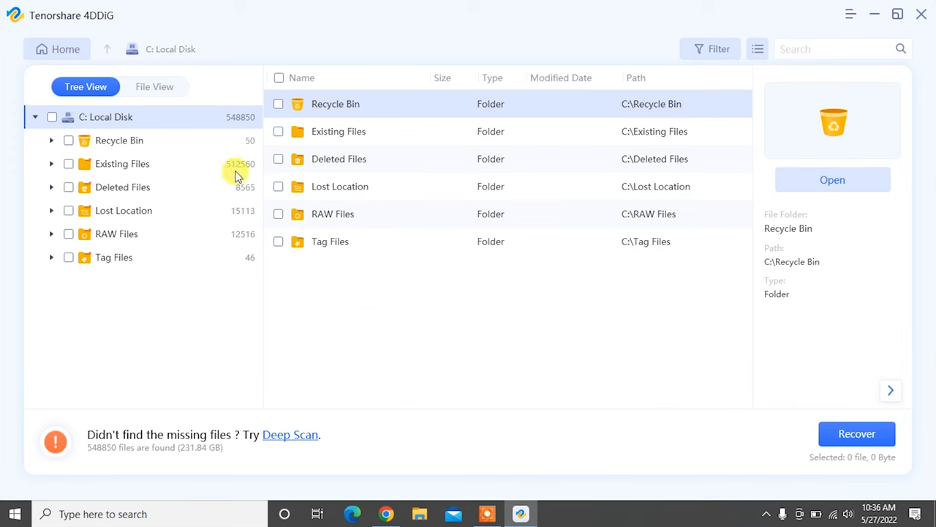
Step: Group scan results by file type and browse the Photo category for JPGs
{"action": "left_click", "coordinate": [154, 87]}
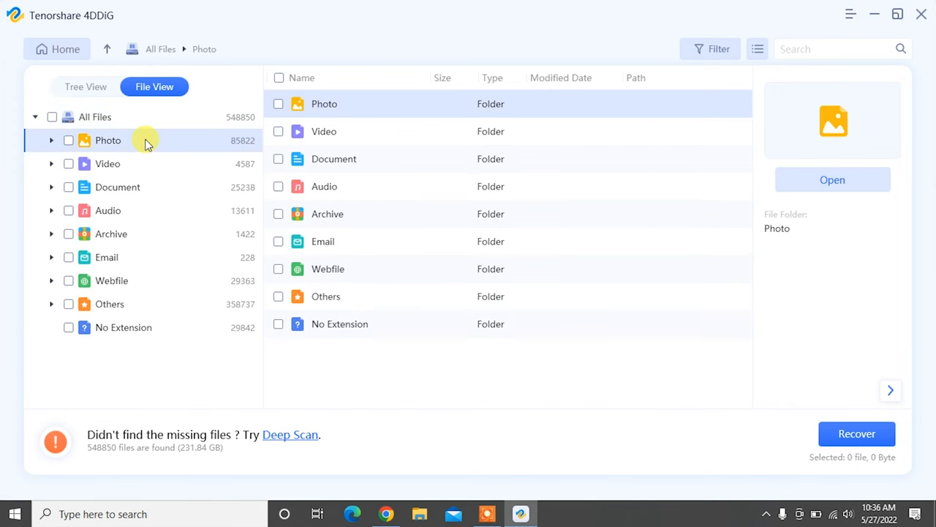
{"action": "left_click", "coordinate": [51, 139]}
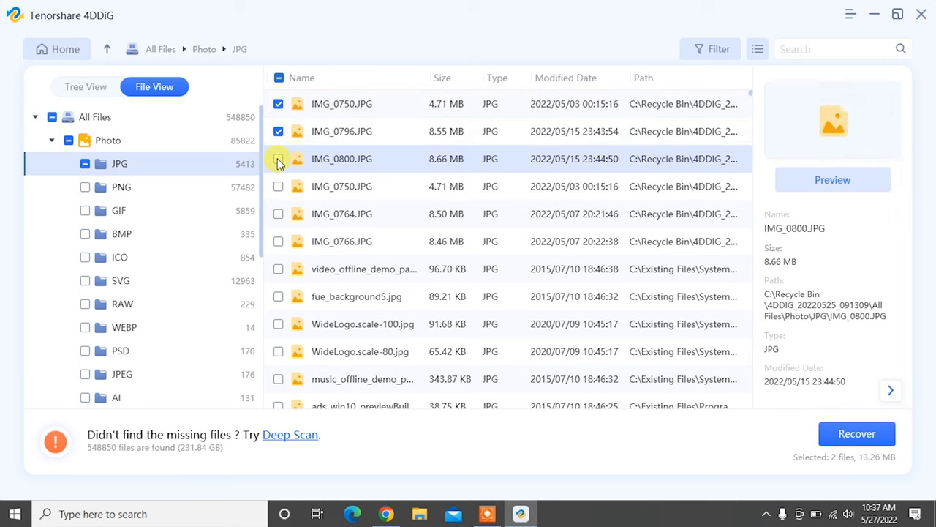
Step: Recover IMG_0800 with the ticked photos to the Desktop, confirming the lost-partition warning
{"action": "left_click", "coordinate": [857, 433]}
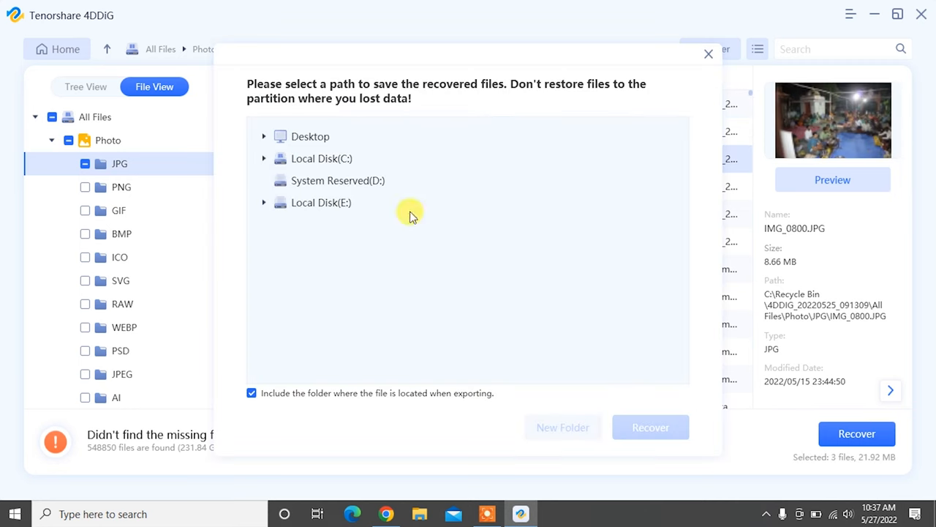
{"action": "left_click", "coordinate": [651, 427]}
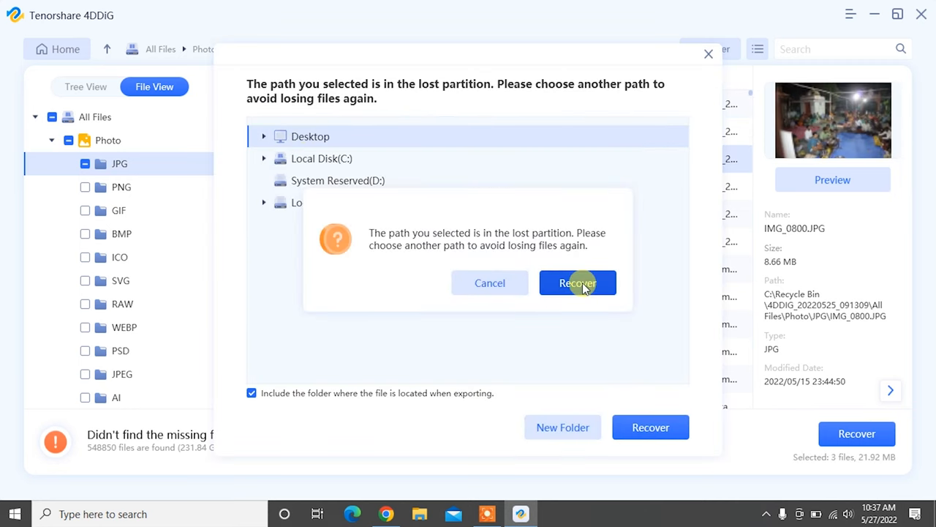
{"action": "left_click", "coordinate": [578, 283]}
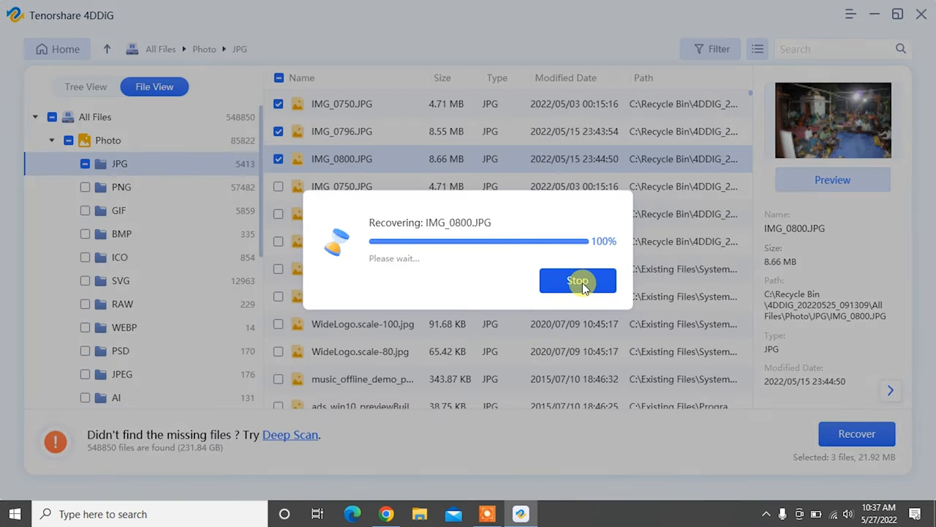
Step: View the recovered photos folder, close File Explorer and scroll the product page
{"action": "left_click", "coordinate": [577, 281]}
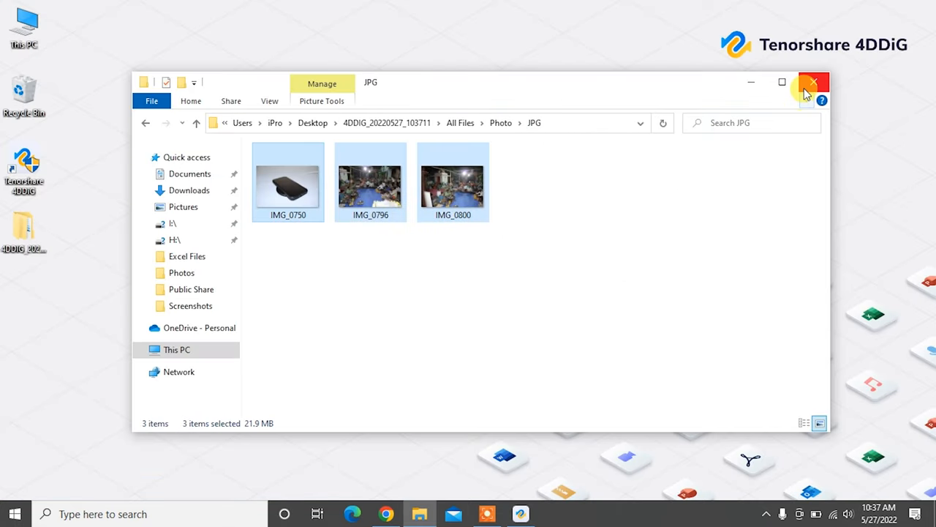
{"action": "left_click", "coordinate": [814, 82]}
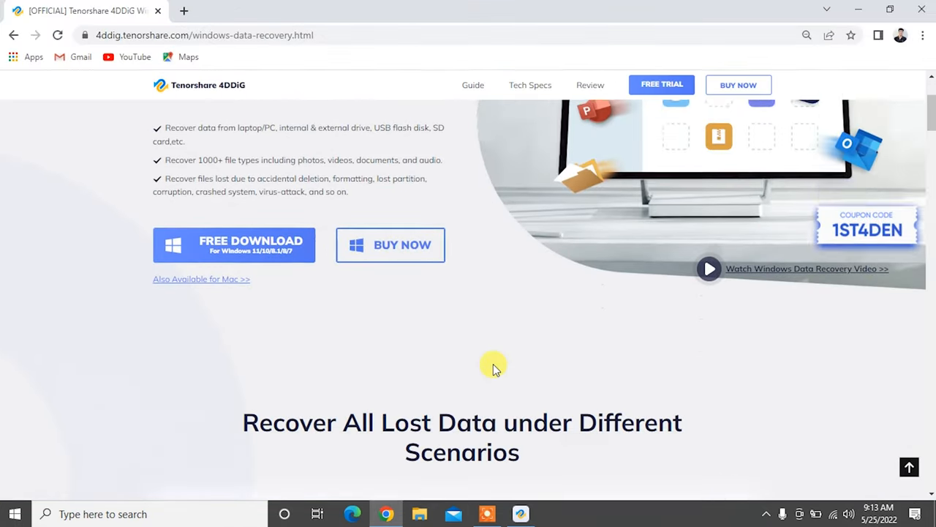
{"action": "scroll", "scroll_direction": "down", "scroll_amount": 3}
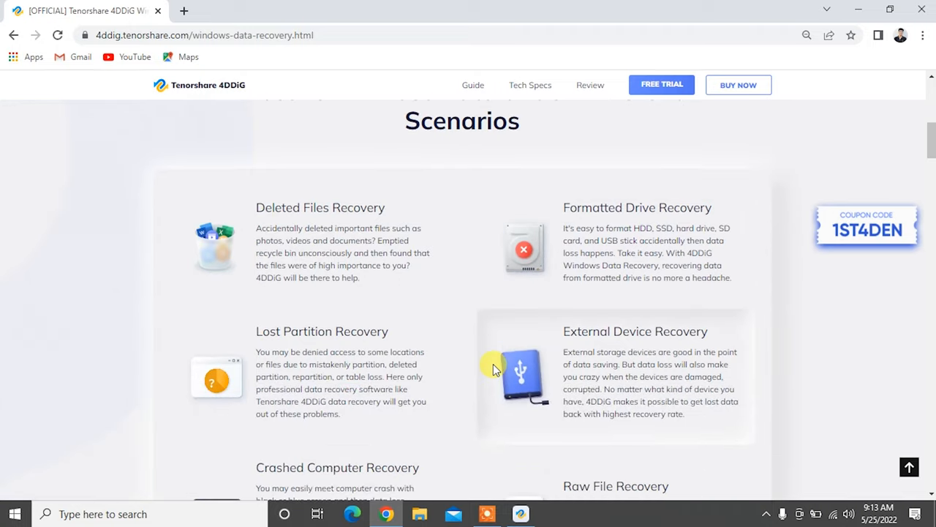
{"action": "scroll", "scroll_direction": "down", "scroll_amount": 3}
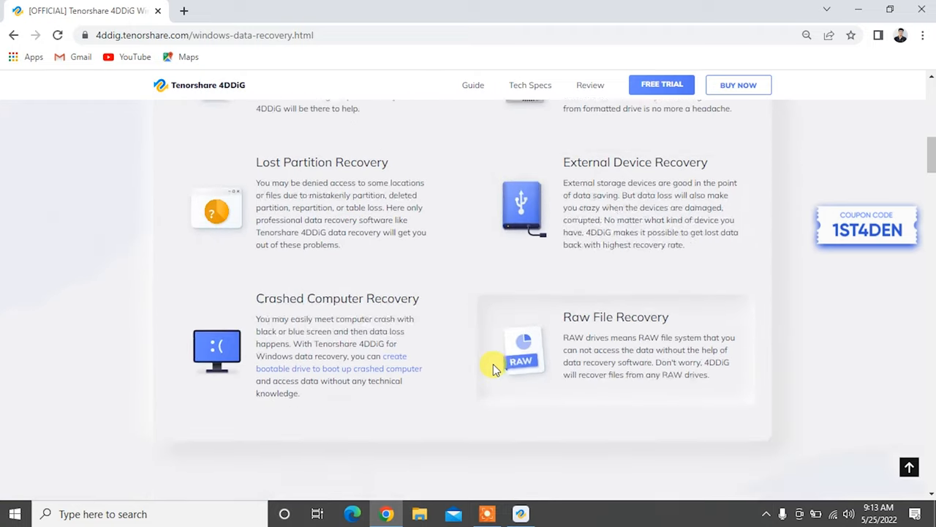